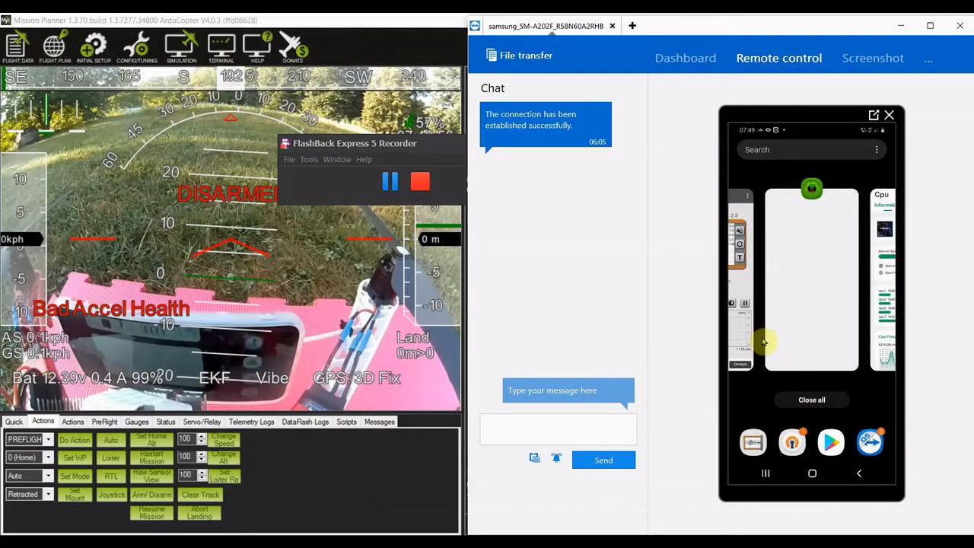
pyautogui.moveTo(795, 341)
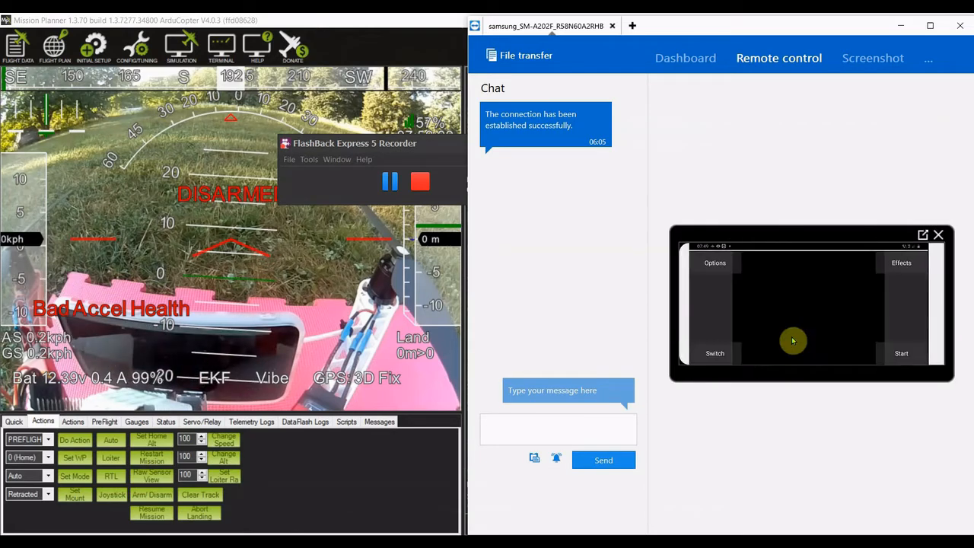
# - Bring the CPU monitor app forward on the remote phone, showing per-core frequencies and 37°C
pyautogui.click(901, 353)
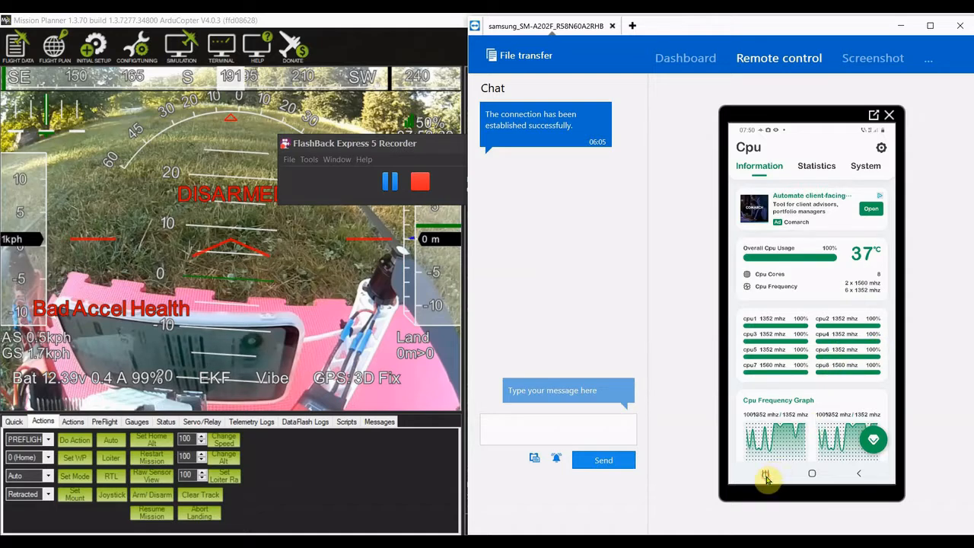
# - Switch the remote phone via Recents to the Vibrometer app reading 4.5 (max 8.2, mean 3.2)
pyautogui.click(766, 474)
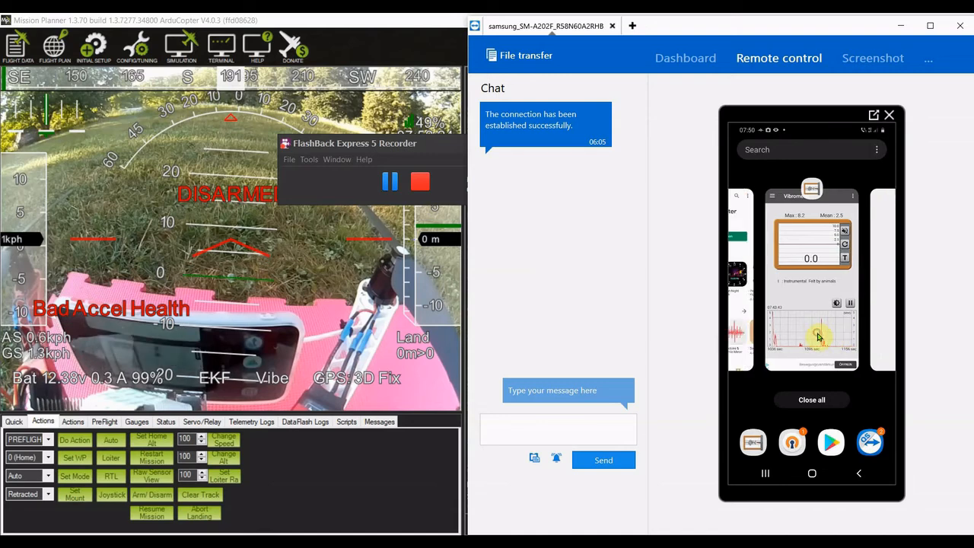
pyautogui.click(811, 277)
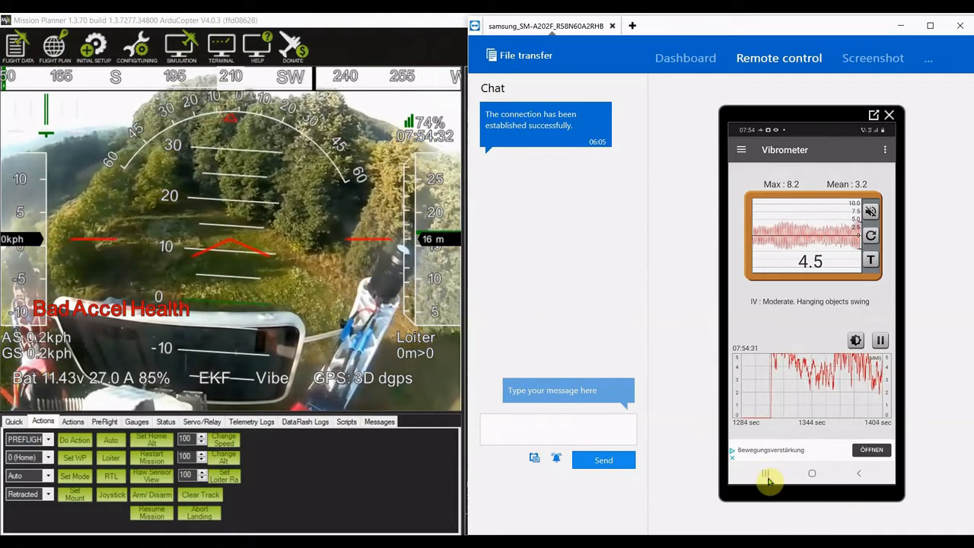
pyautogui.click(764, 472)
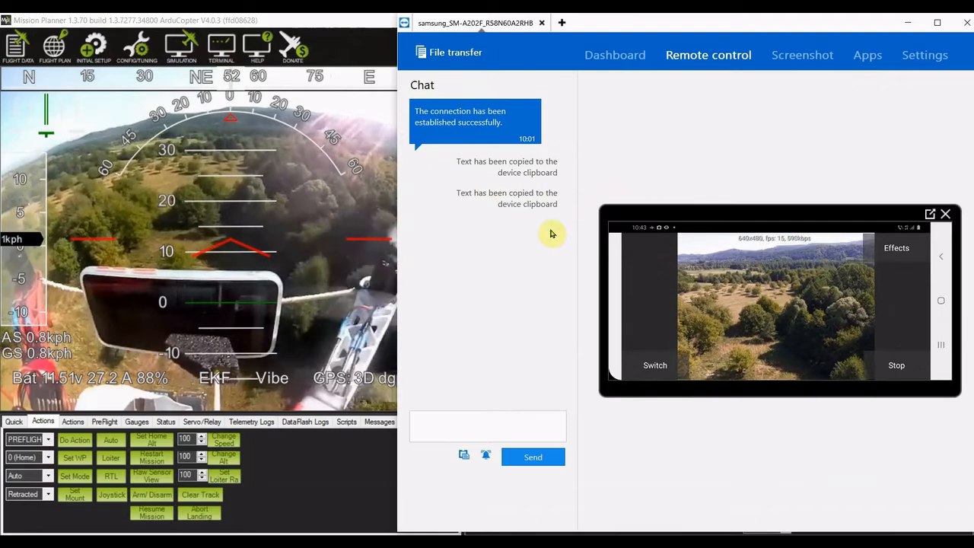
pyautogui.moveTo(563, 146)
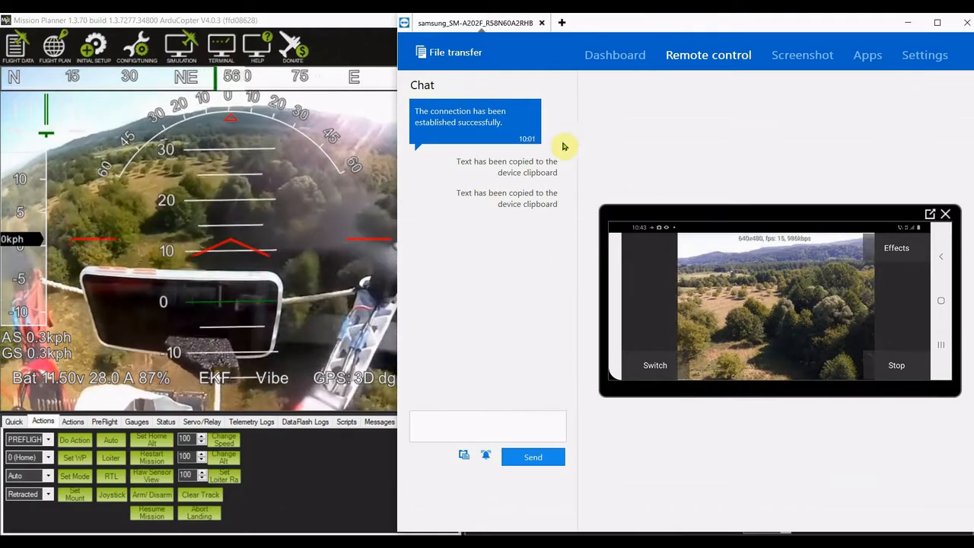